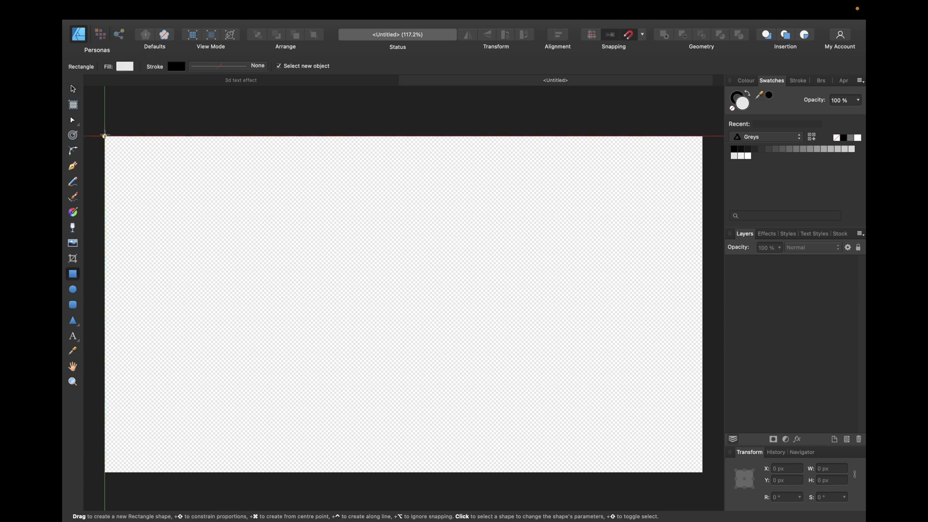
Step: Draw a white-filled rectangle spanning the full 1920×1080 artboard as a backdrop
drag(105, 136, 702, 473)
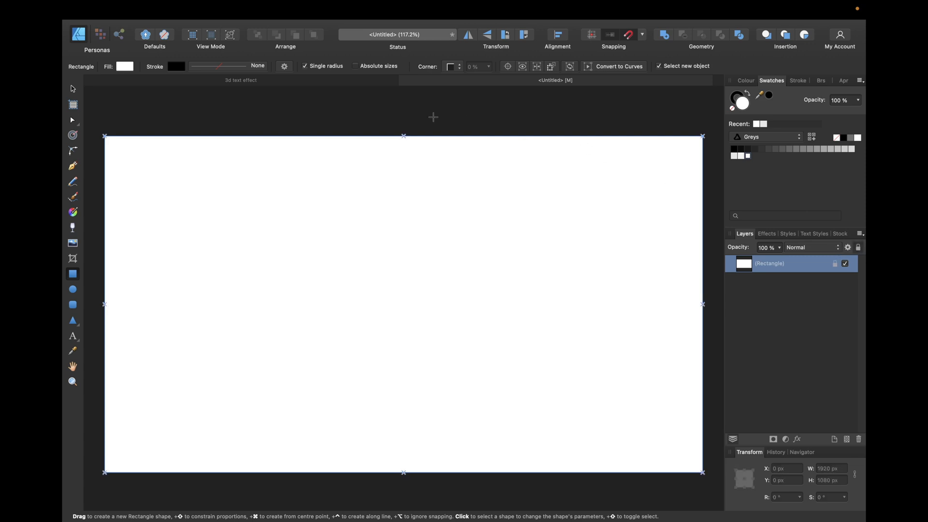
mouse_move(73, 338)
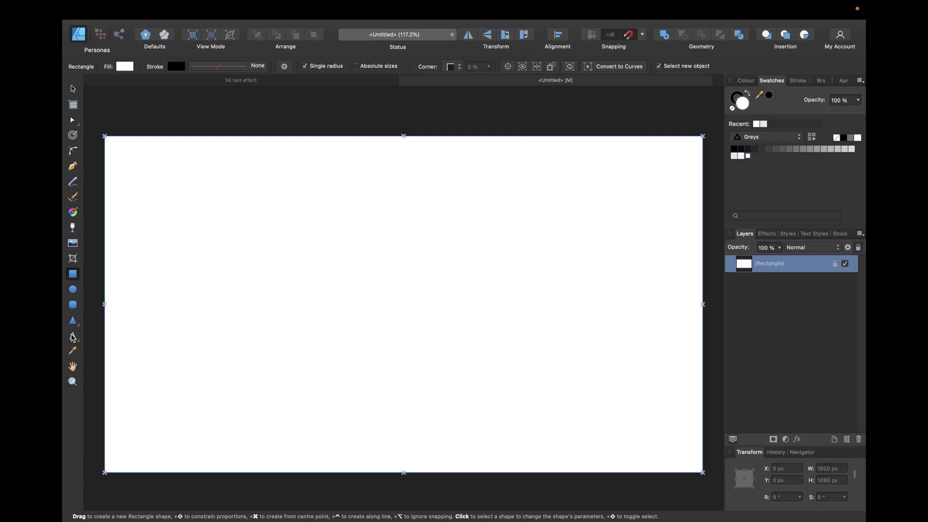
mouse_move(72, 338)
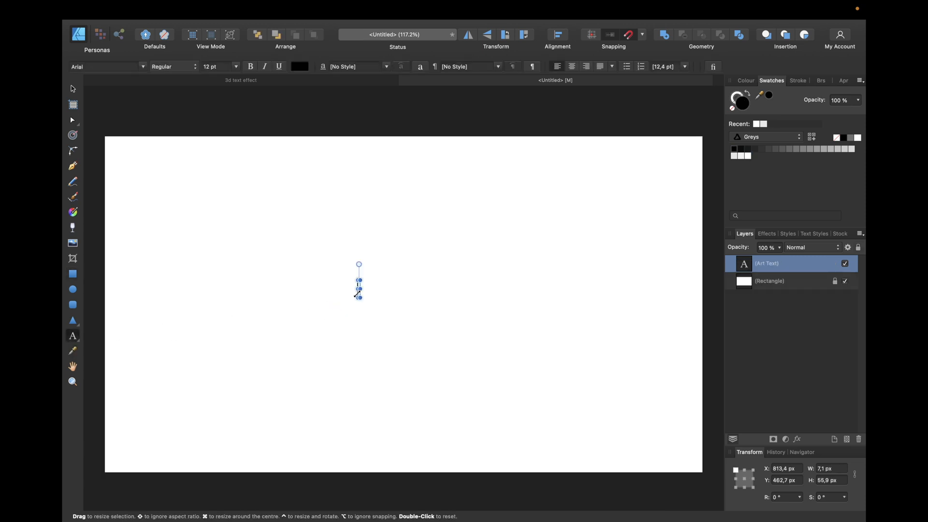
Step: Create artistic text reading 'AFFINITY' and set its font to Righteous
text(AFFINITY)
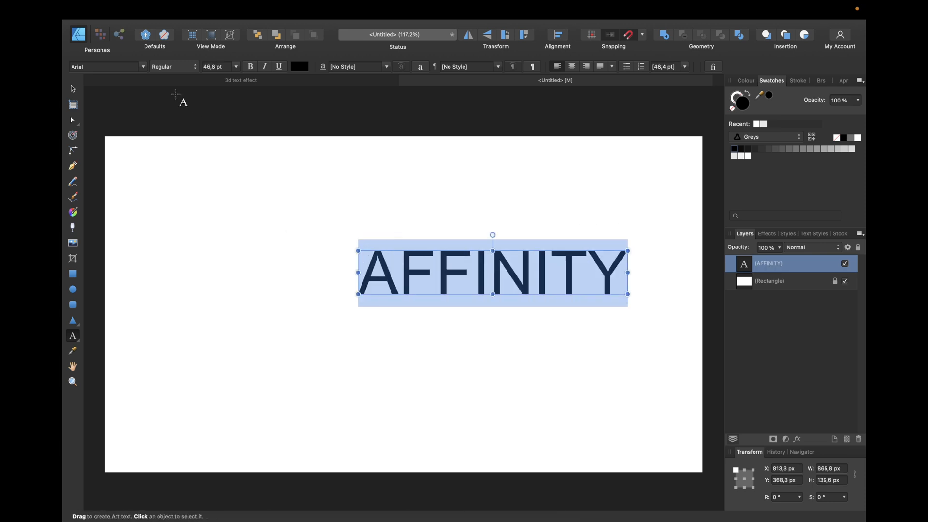
click(106, 65)
text(Righteous)
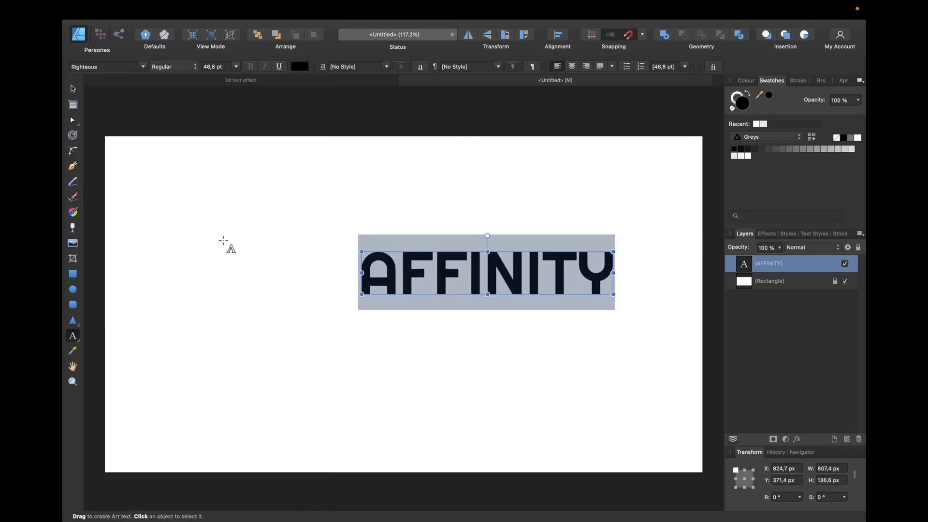
mouse_move(72, 89)
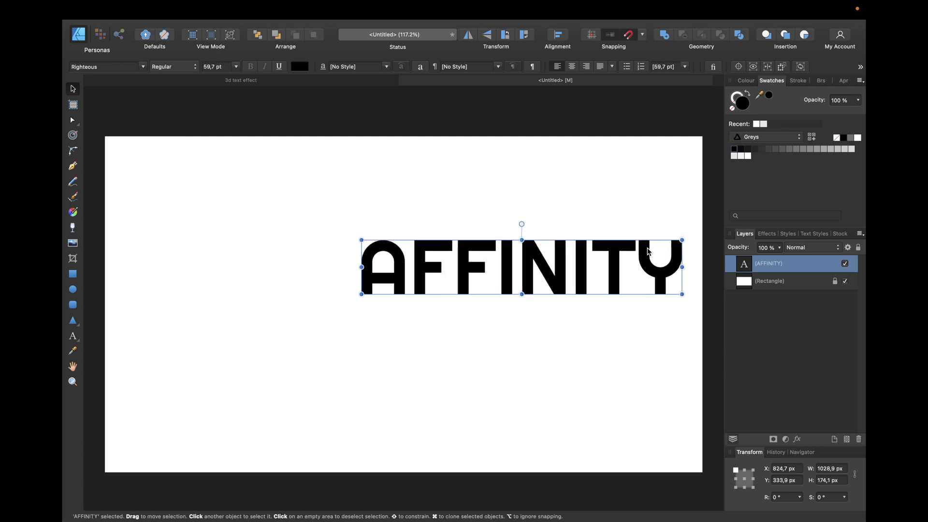
Step: Move the AFFINITY text to the page centre and convert it to curves
drag(521, 267, 404, 304)
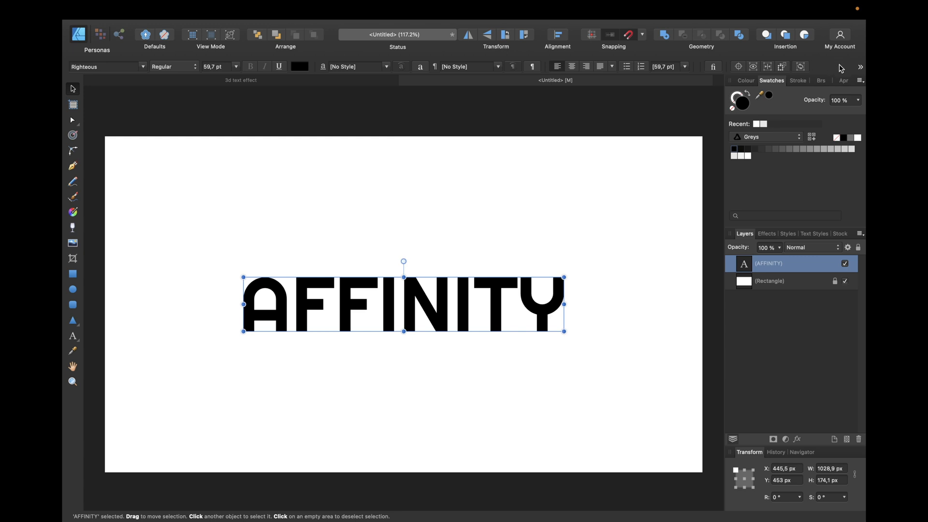
mouse_move(854, 66)
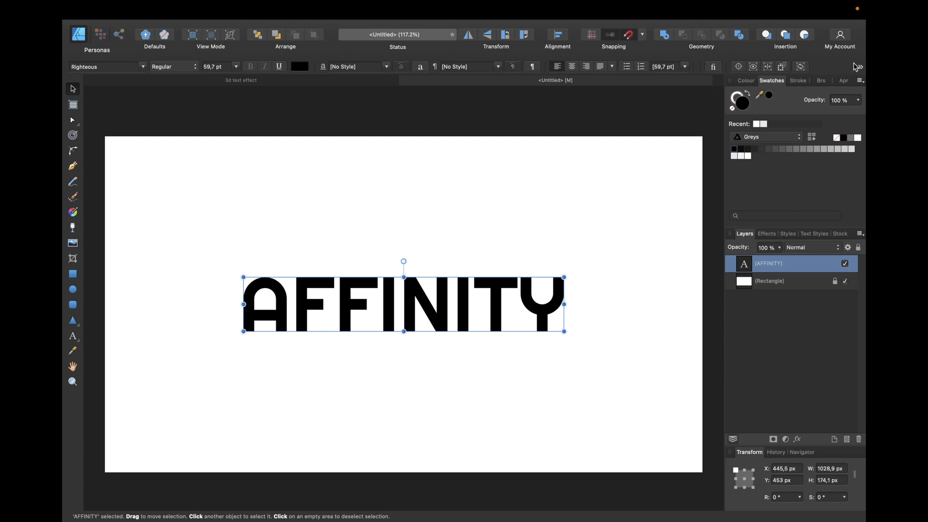
click(861, 81)
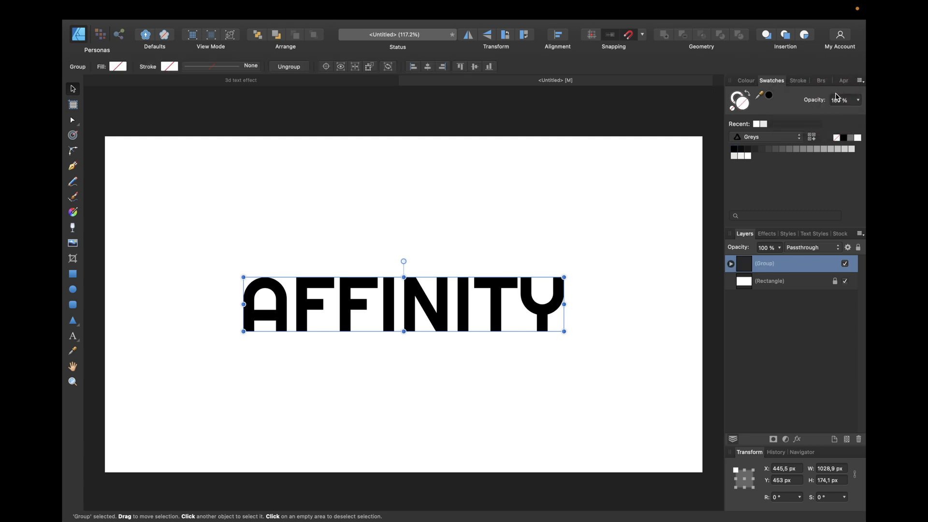
Step: Stack duplicated, nudged copies of the letters into a solid black lower-right extrusion
click(731, 263)
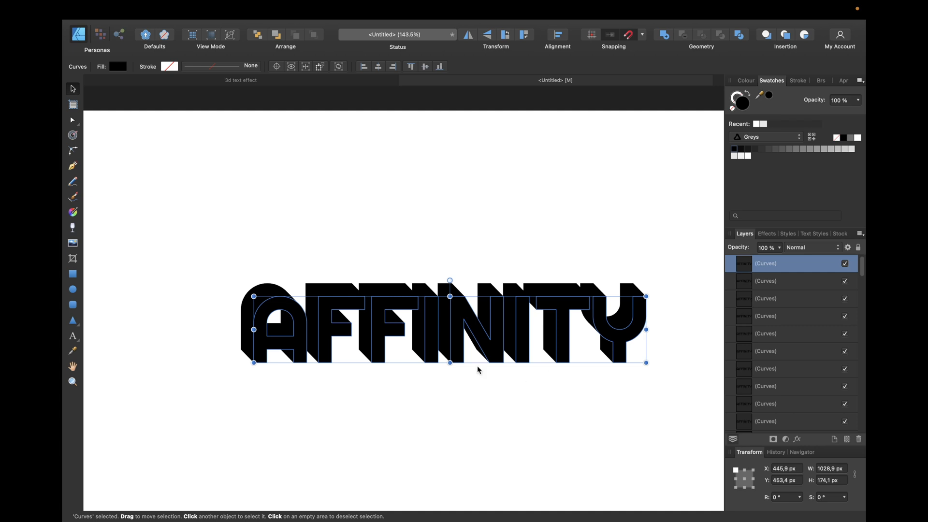
mouse_move(807, 316)
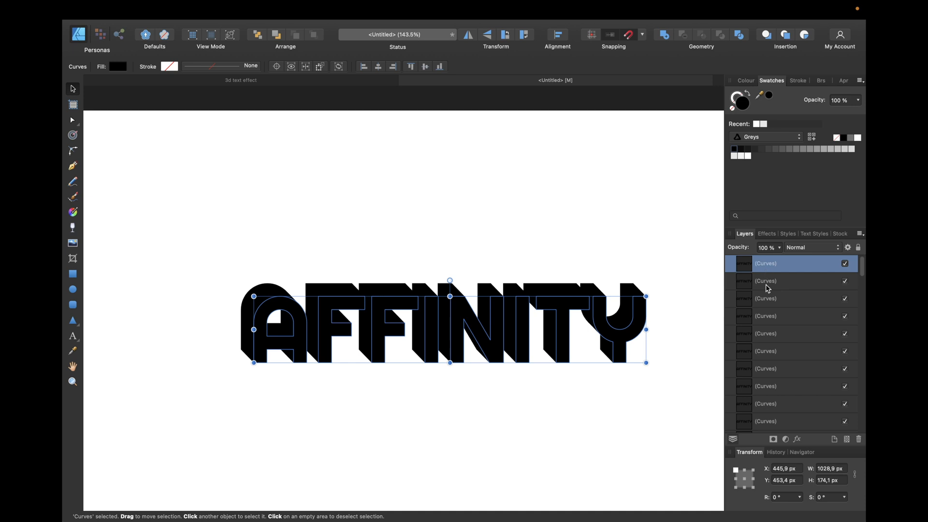
Step: Add the extrusion copies into one depth curve beneath dark grey front letters
scroll(down, 3)
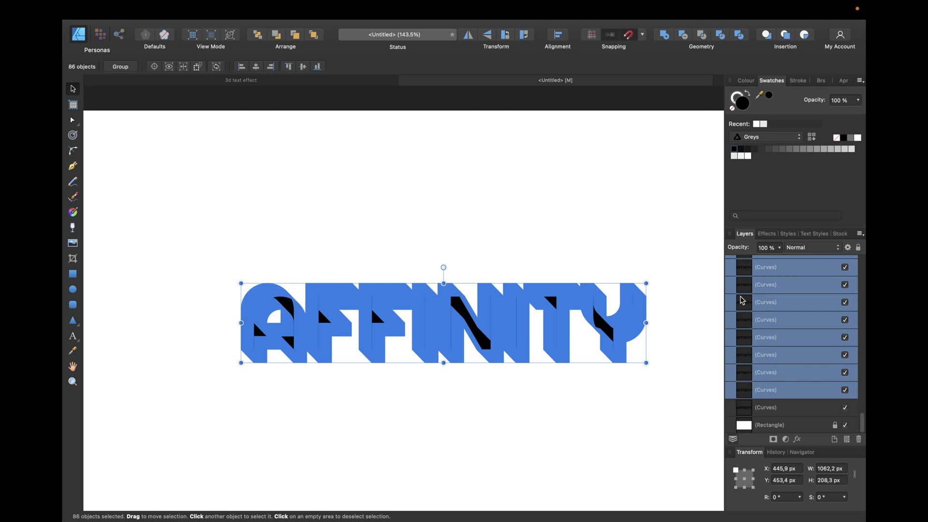
mouse_move(664, 36)
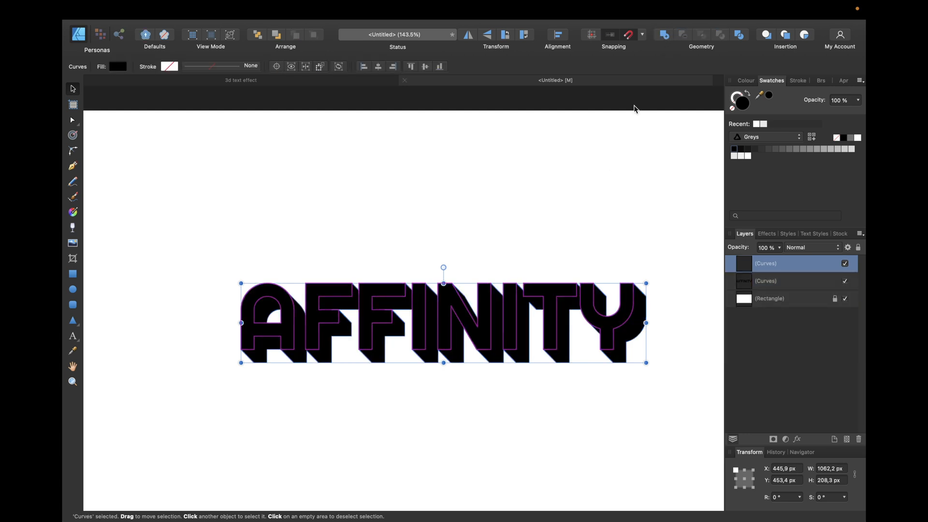
click(765, 280)
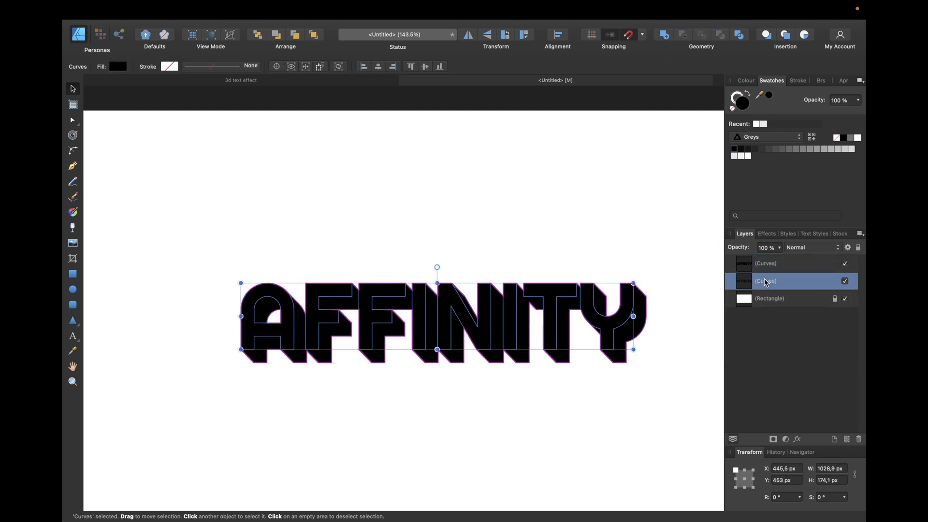
click(845, 282)
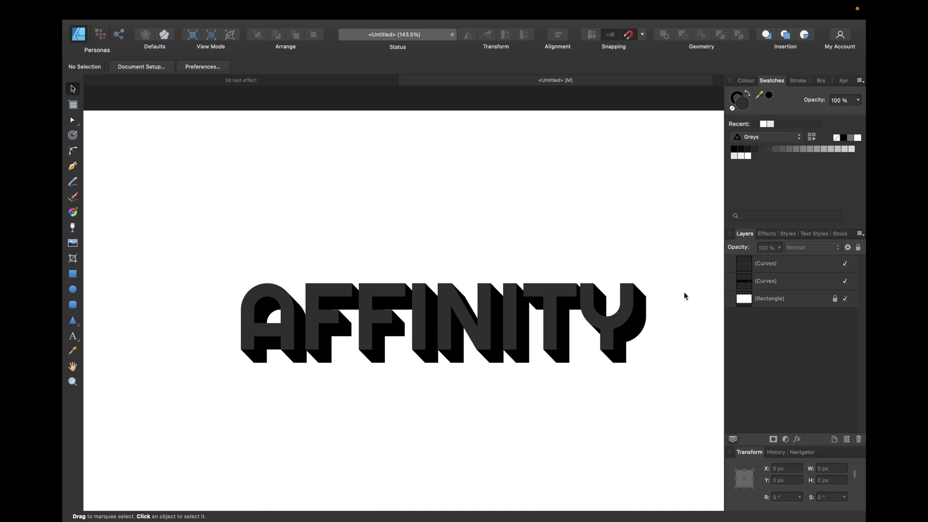
Step: Fill the front letters with a bright mid blue from the colour chooser
click(766, 263)
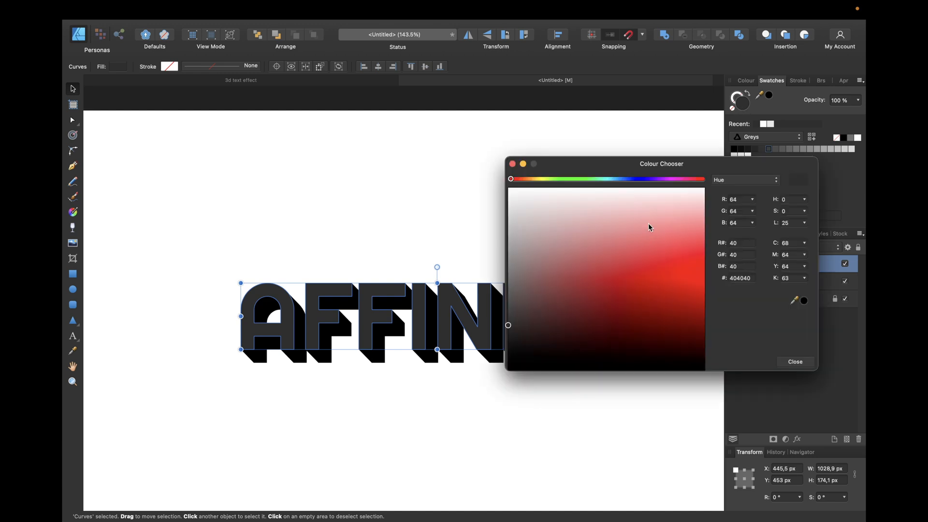
drag(510, 179, 622, 178)
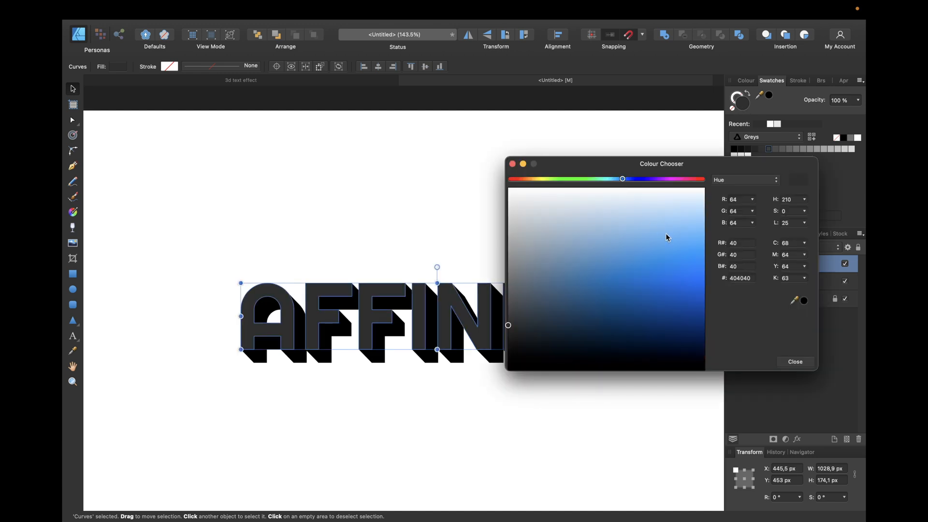
click(644, 279)
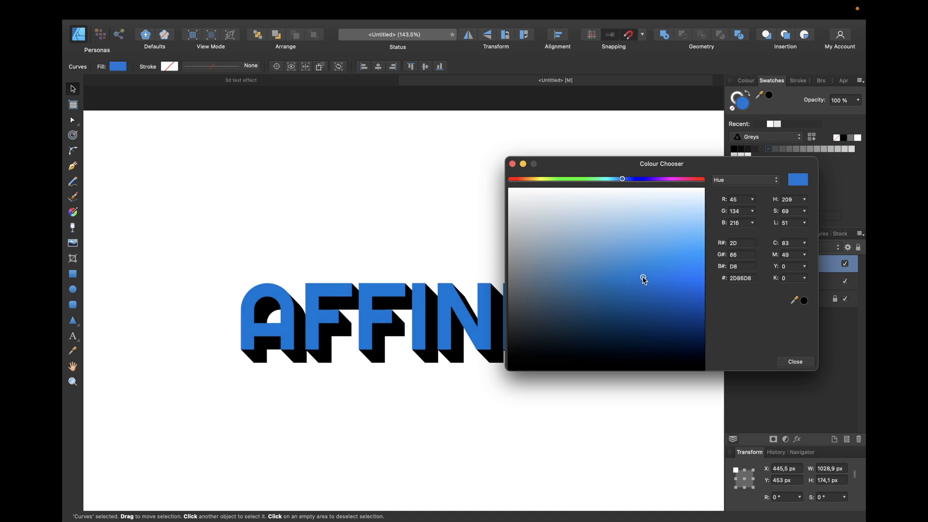
click(649, 274)
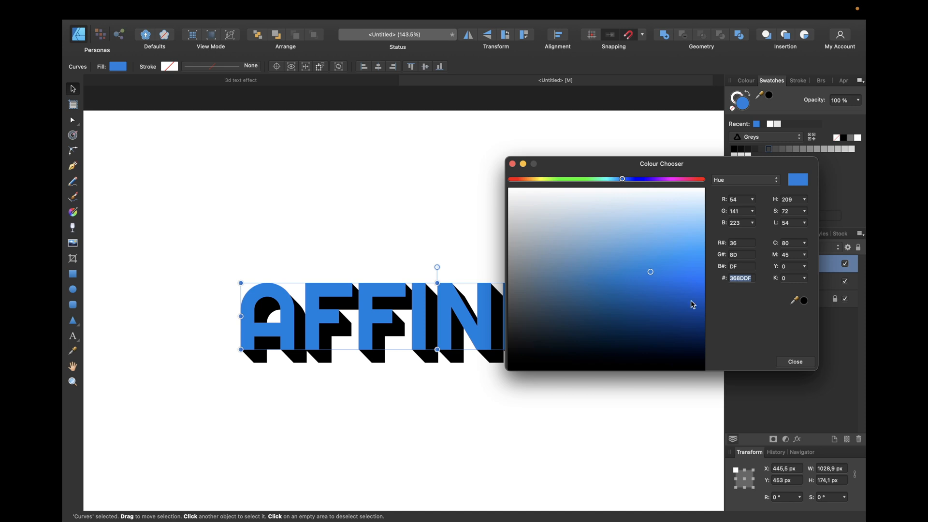
Step: Fill the extrusion depth shape with a darker blue and close the chooser
click(795, 362)
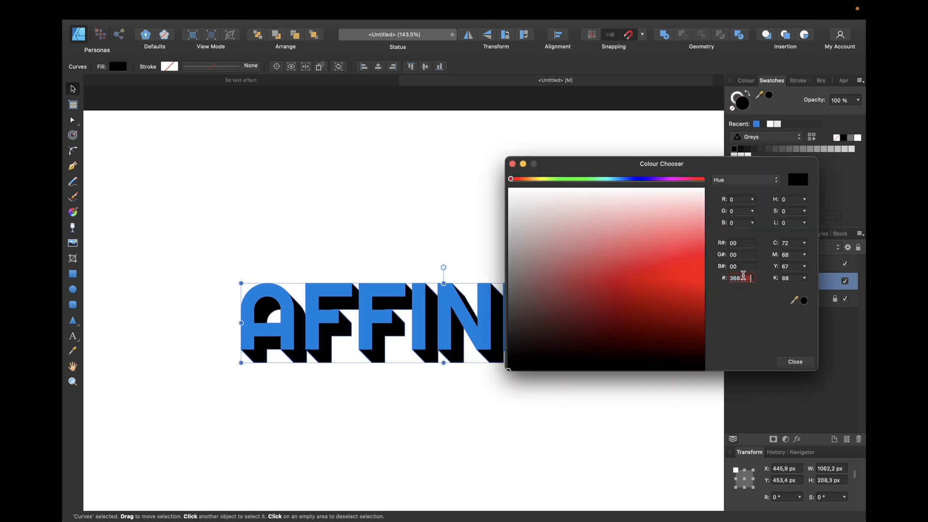
click(651, 290)
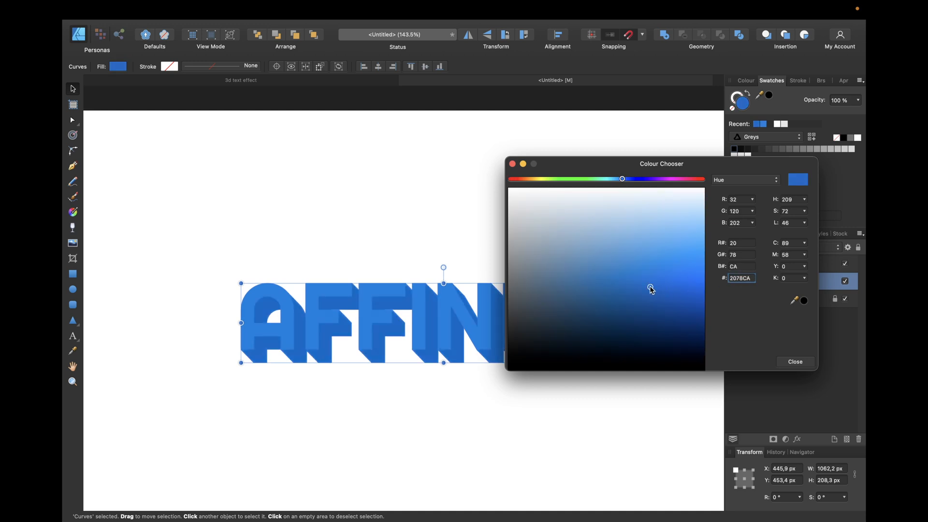
click(650, 305)
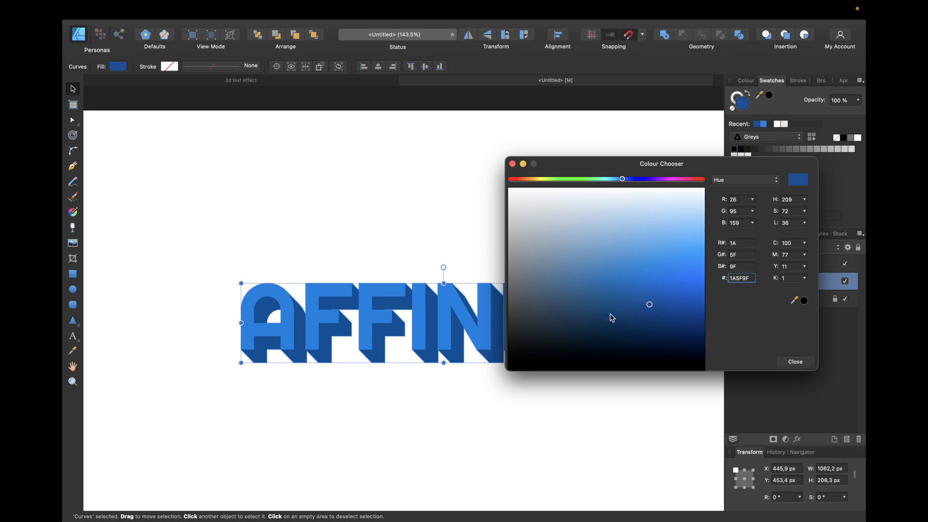
click(795, 361)
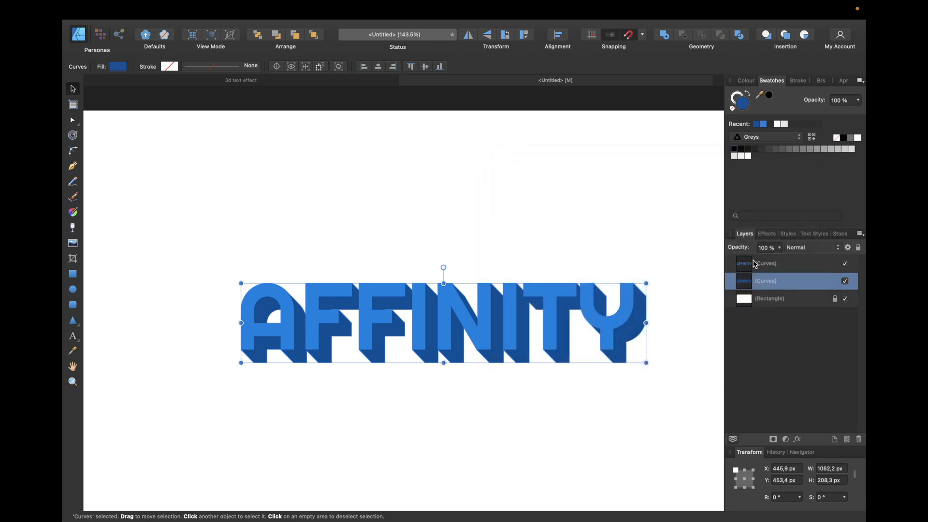
Step: Fill the top letter copy dark grey and offset it so a blue rim shows
click(766, 263)
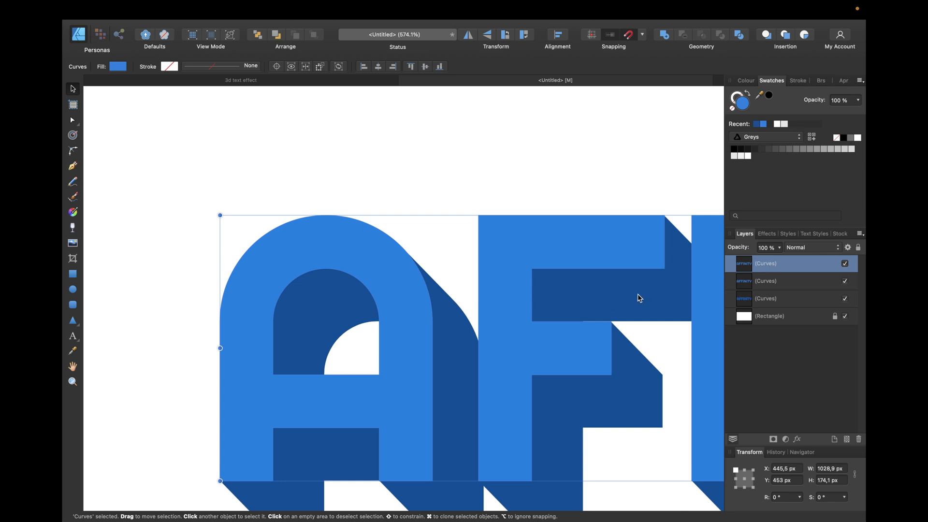
mouse_move(313, 396)
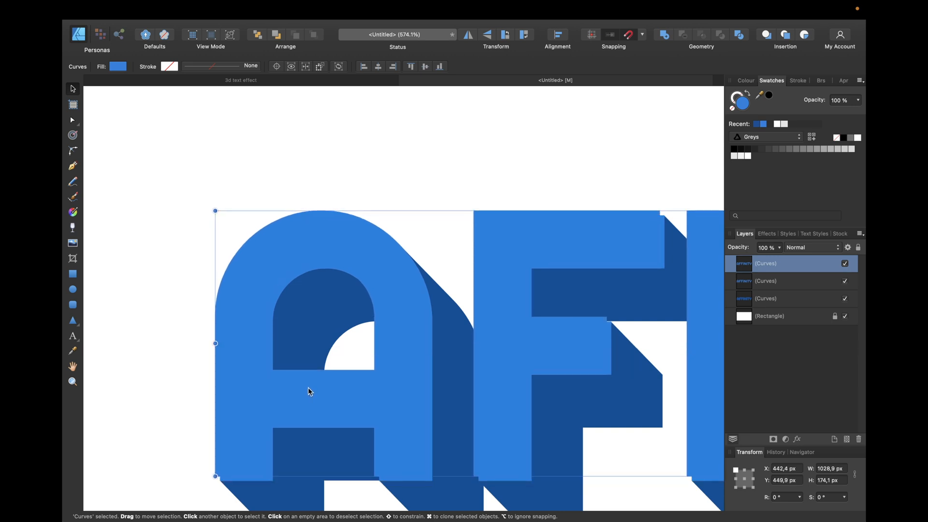
click(770, 149)
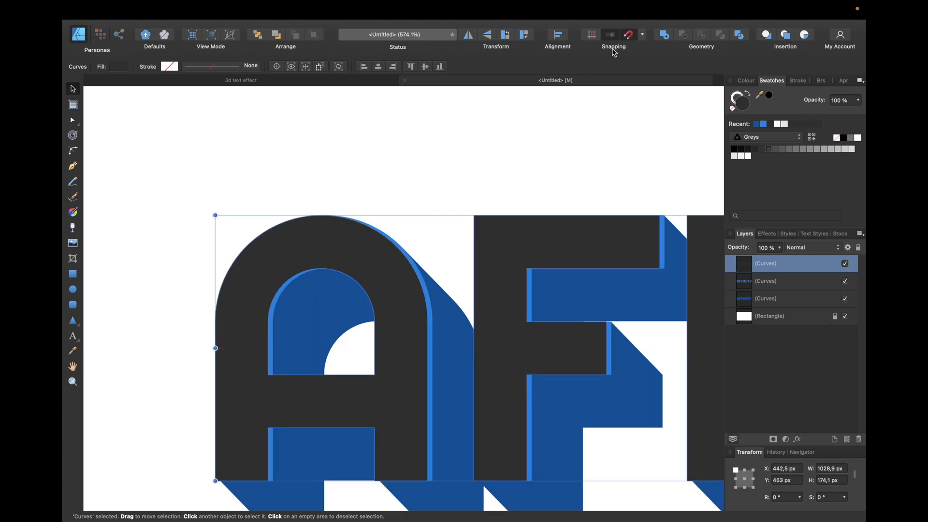
mouse_move(630, 39)
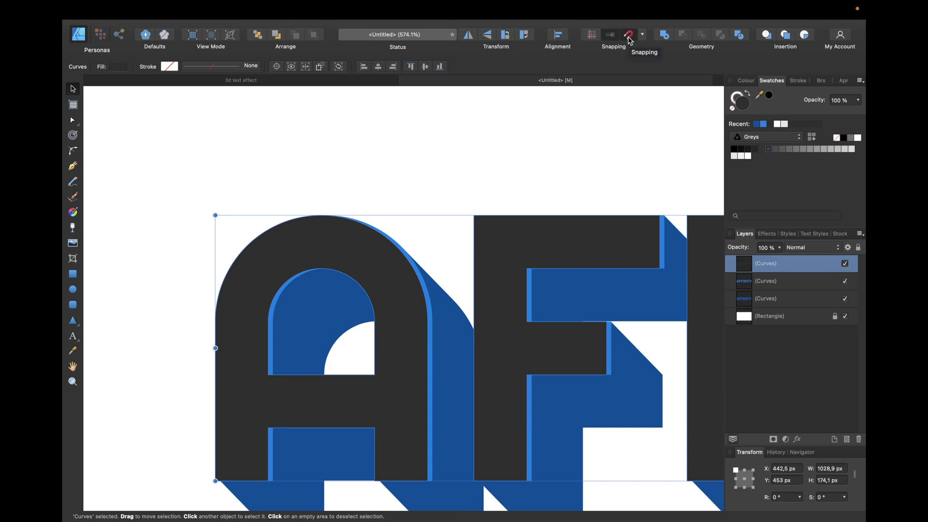
mouse_move(285, 385)
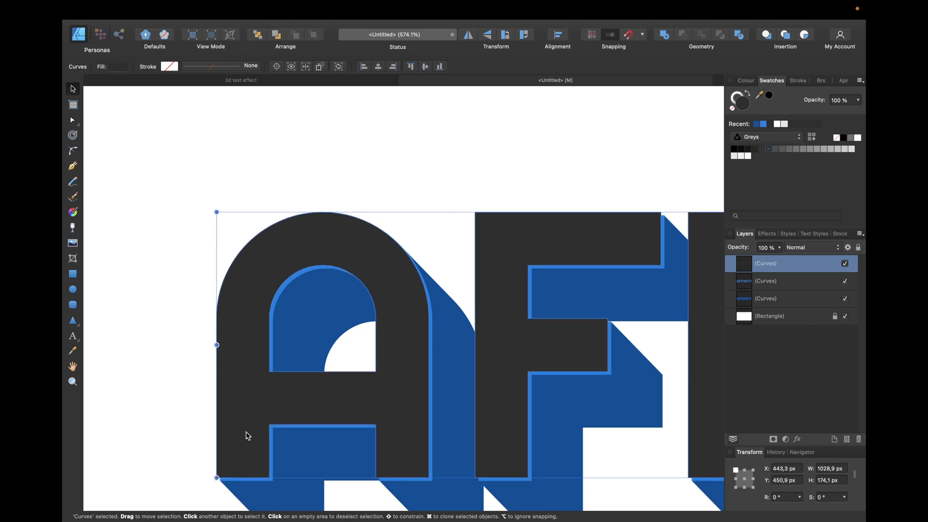
mouse_move(365, 338)
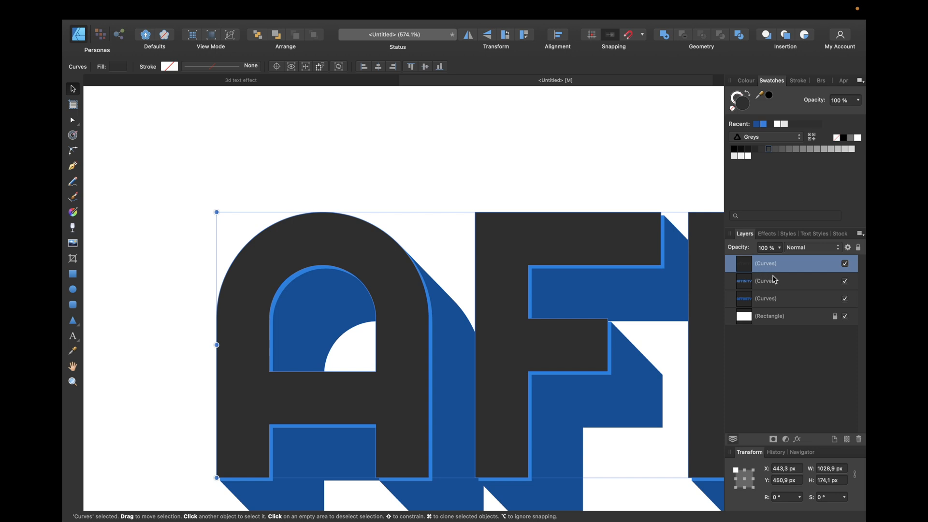
mouse_move(771, 284)
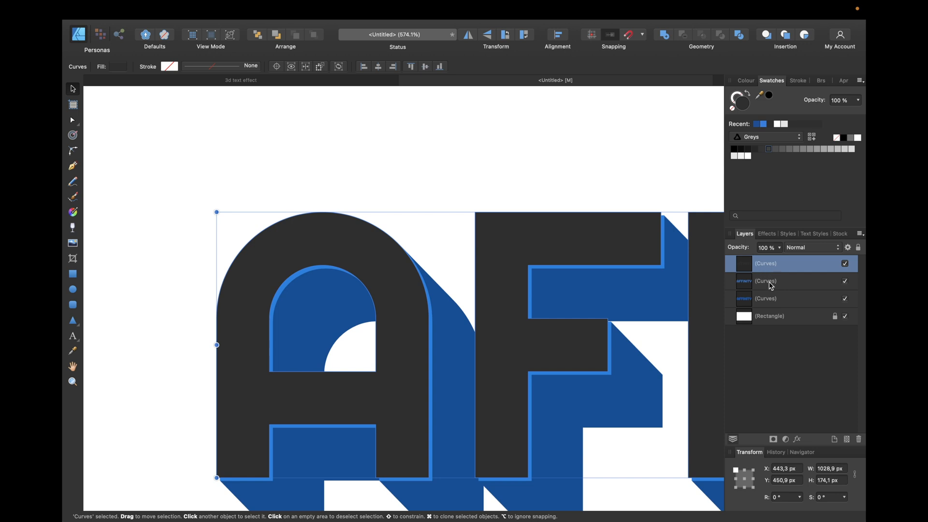
Step: Subtract the top copy from the letters below and fill the remaining edge strips white
click(766, 280)
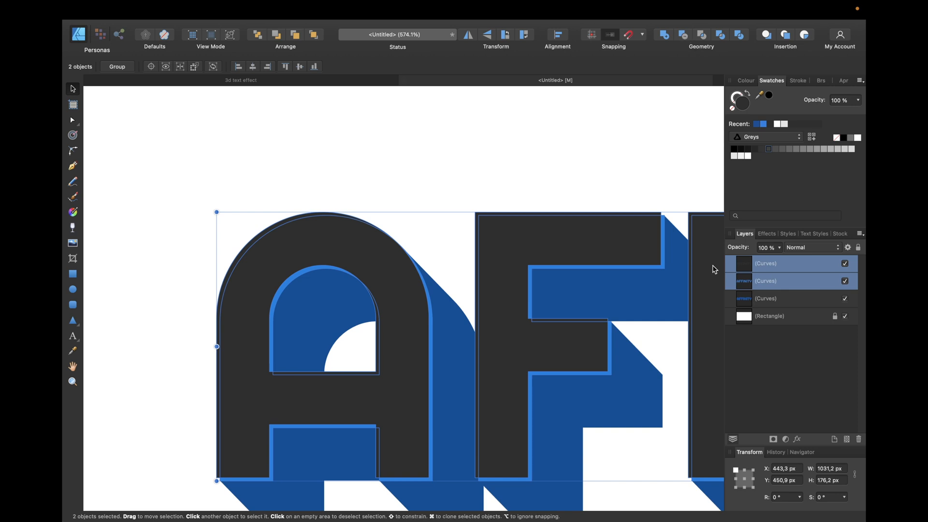
click(766, 281)
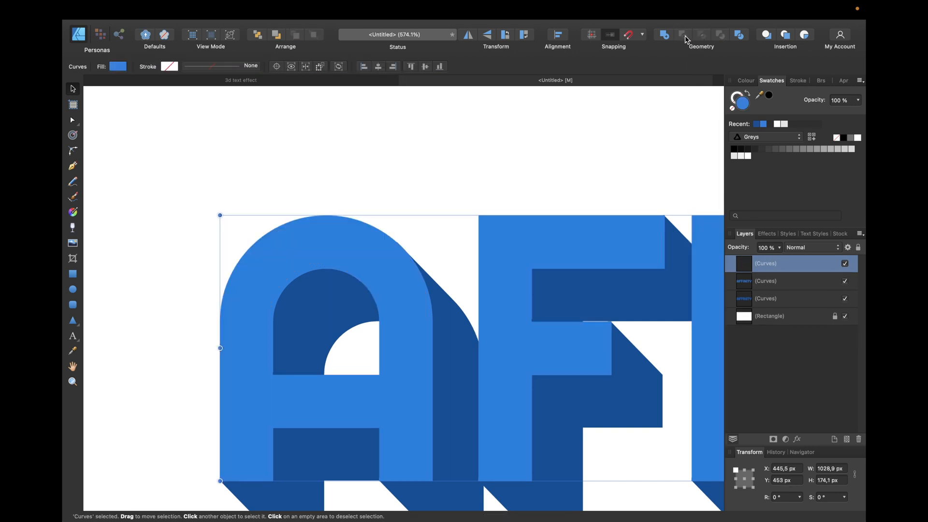
click(750, 155)
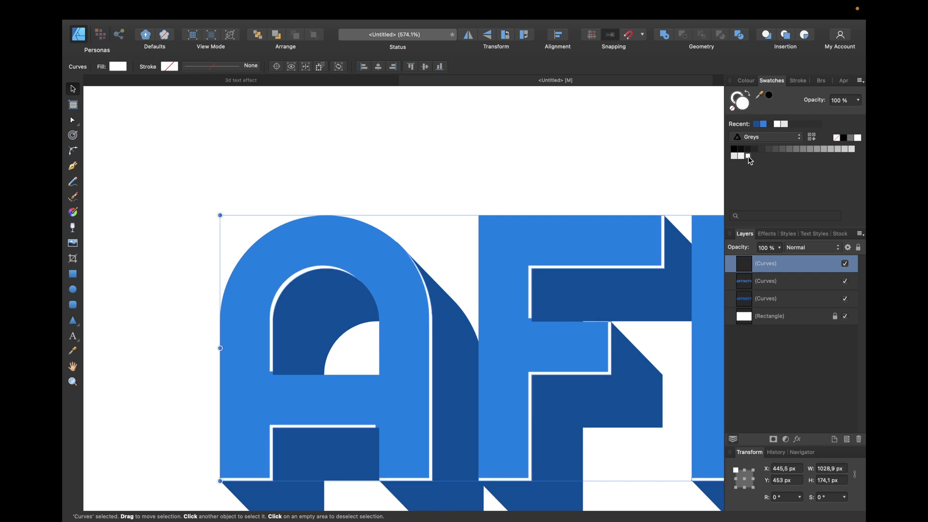
mouse_move(414, 208)
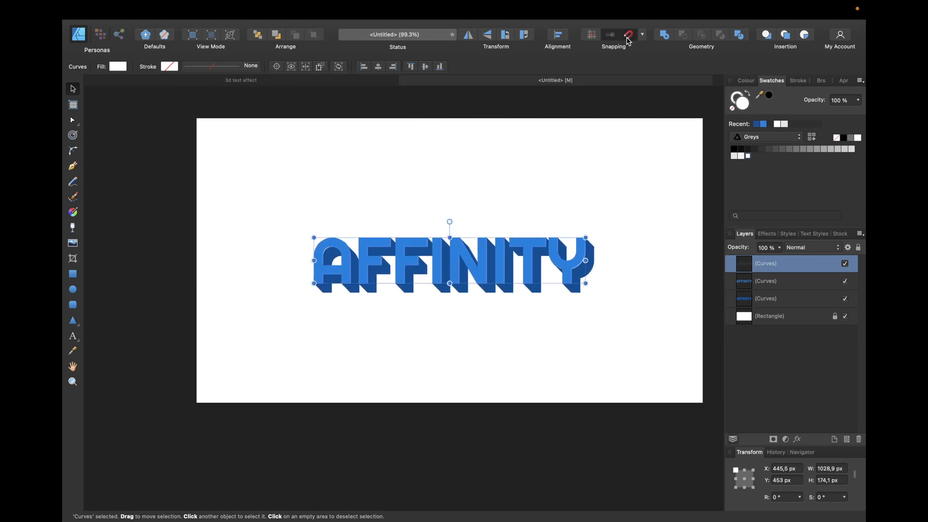
Step: Select the three AFFINITY curve layers together and group them
click(655, 310)
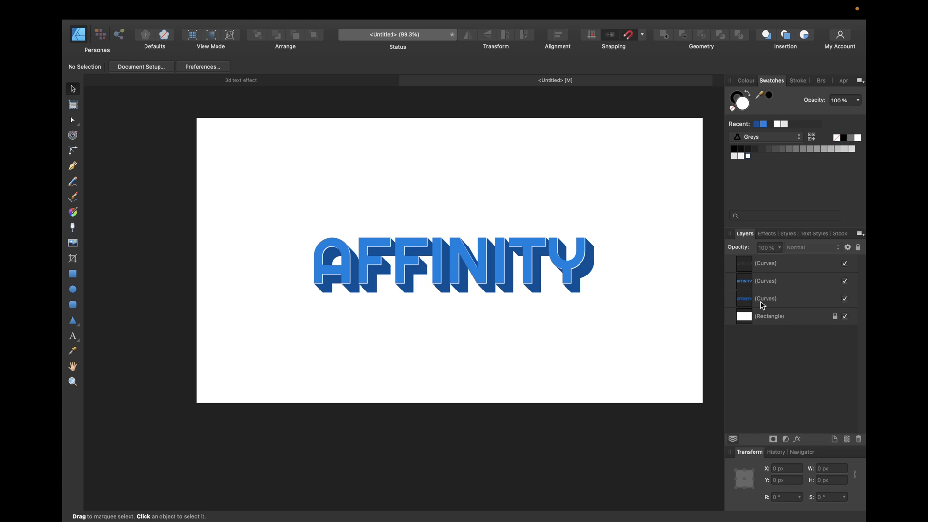
click(766, 299)
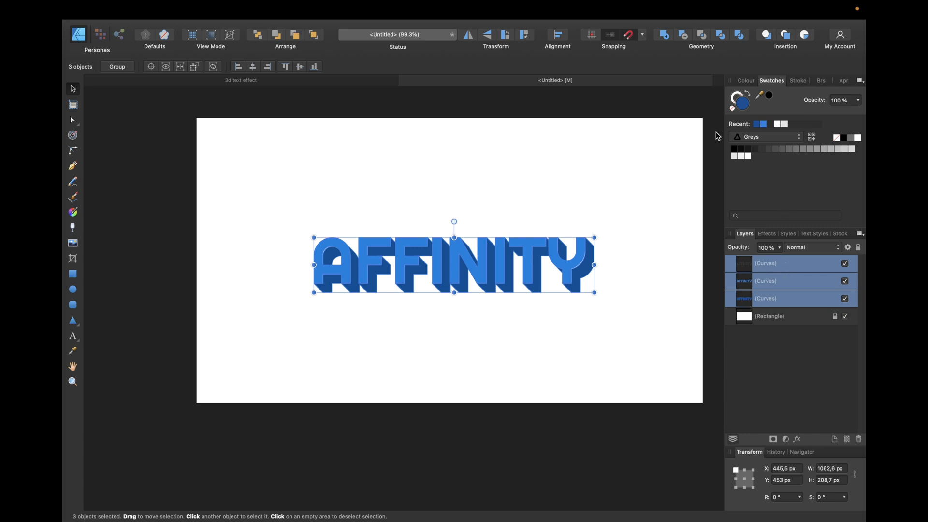
mouse_move(716, 136)
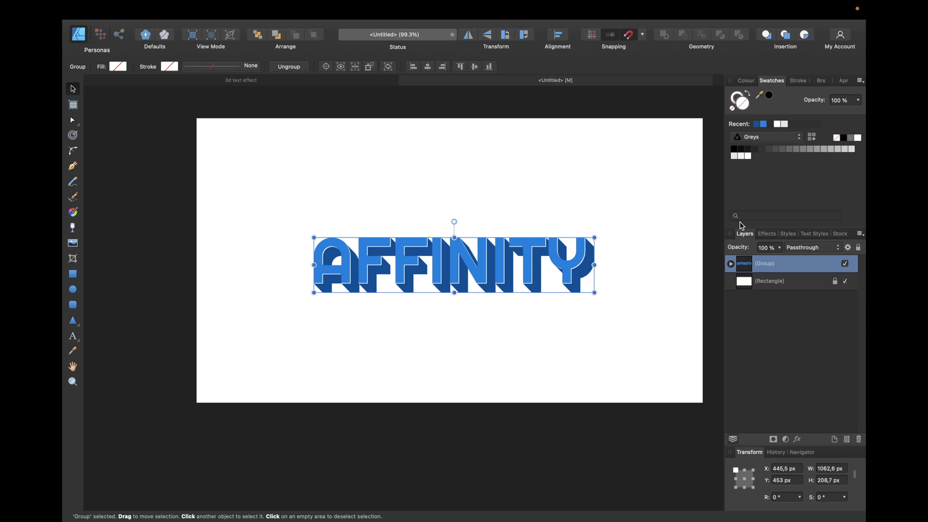
Step: Apply an Outer Shadow effect with 50 px radius and 20 px offset to the group
click(767, 233)
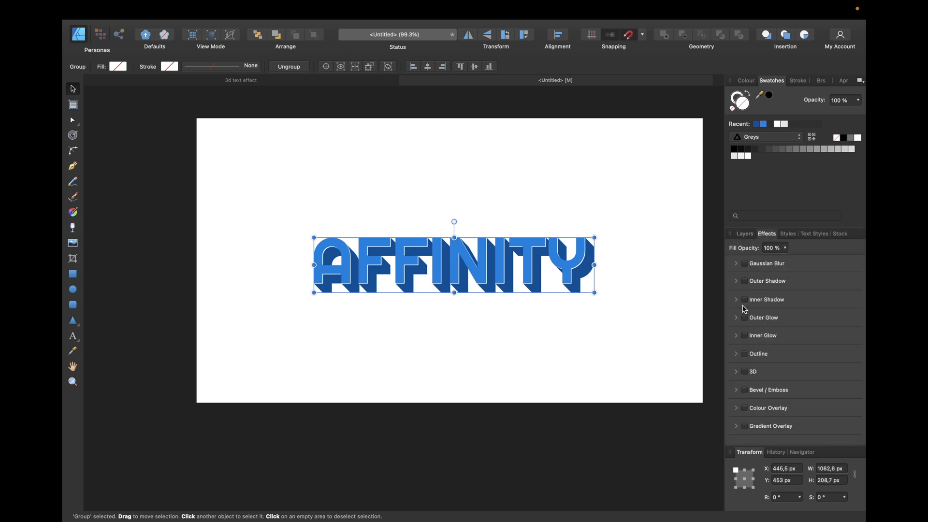
click(744, 281)
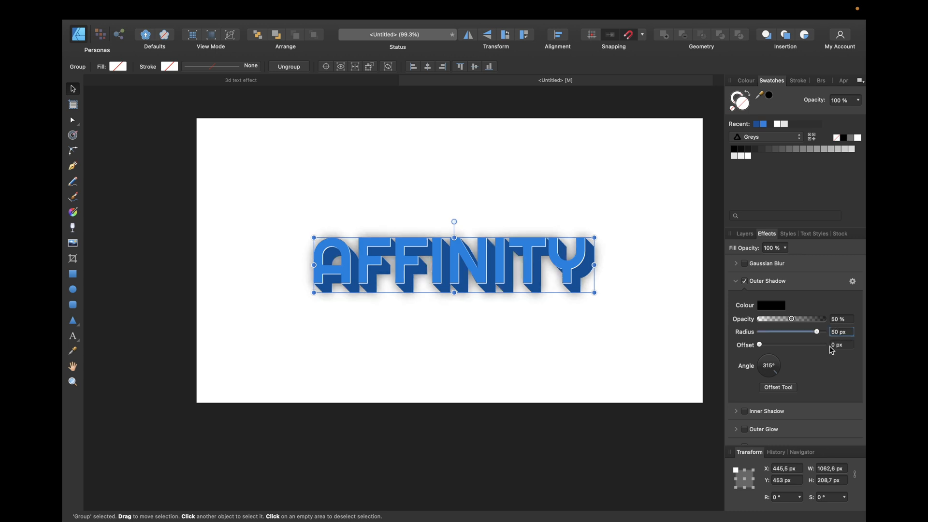
drag(760, 344, 794, 344)
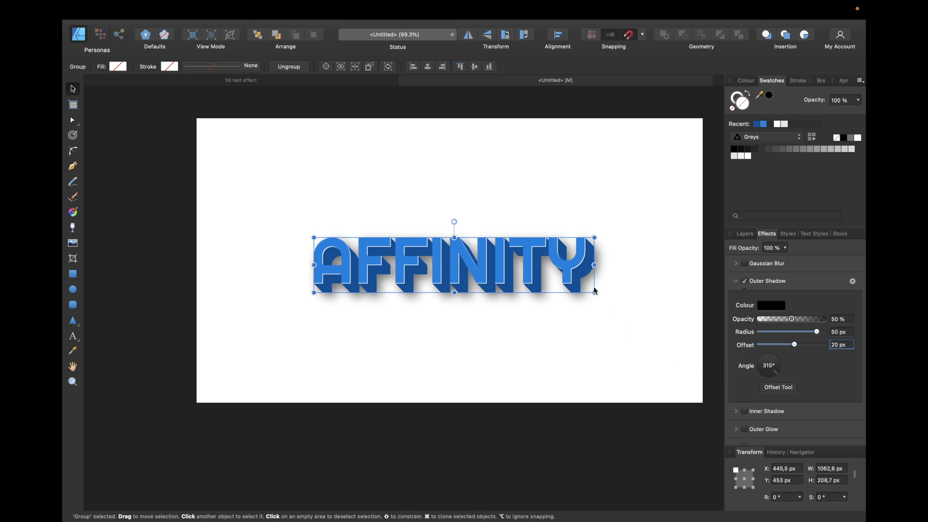
mouse_move(784, 324)
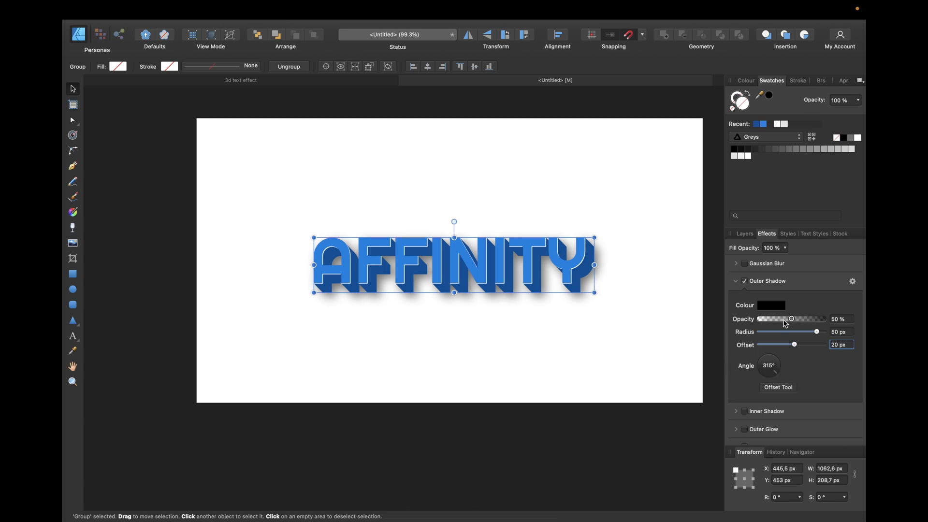
click(744, 233)
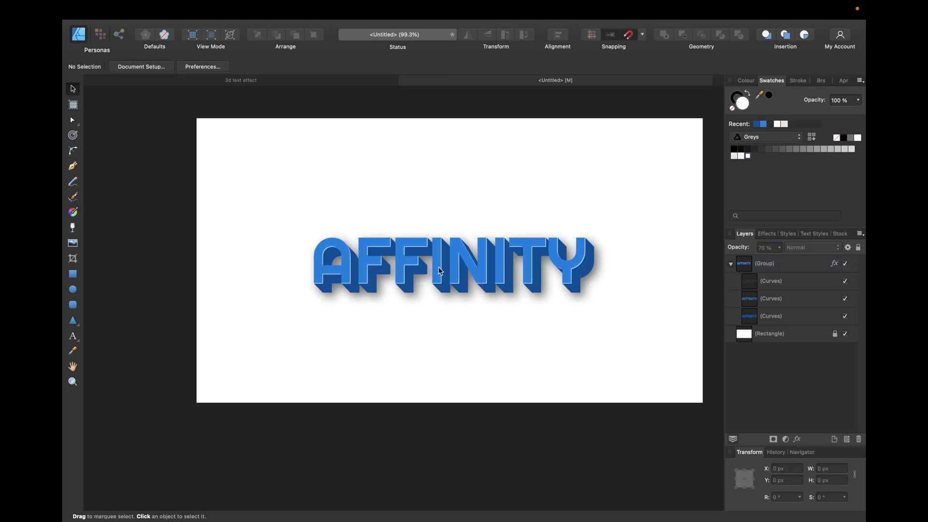
mouse_move(607, 296)
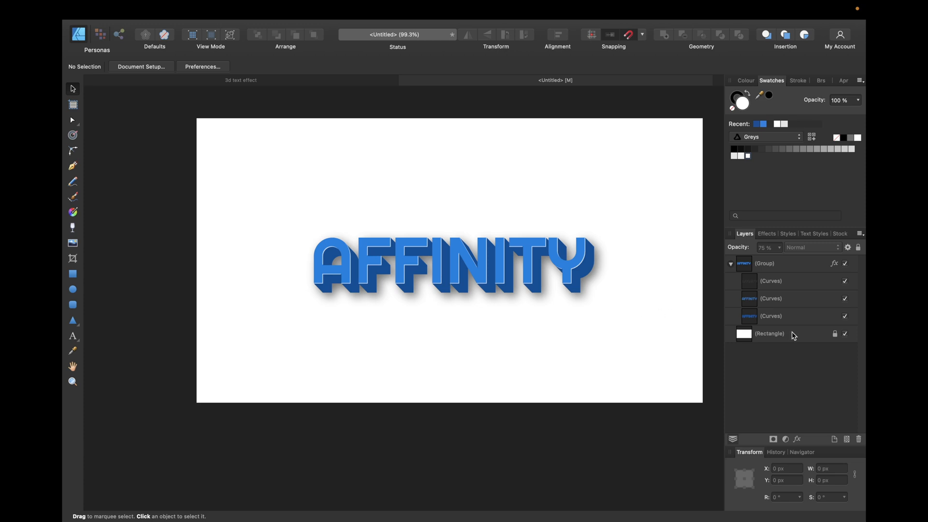
Step: Recolour the background rectangle to muted blue #558FC1 and enable a Colour Overlay effect on it
click(770, 333)
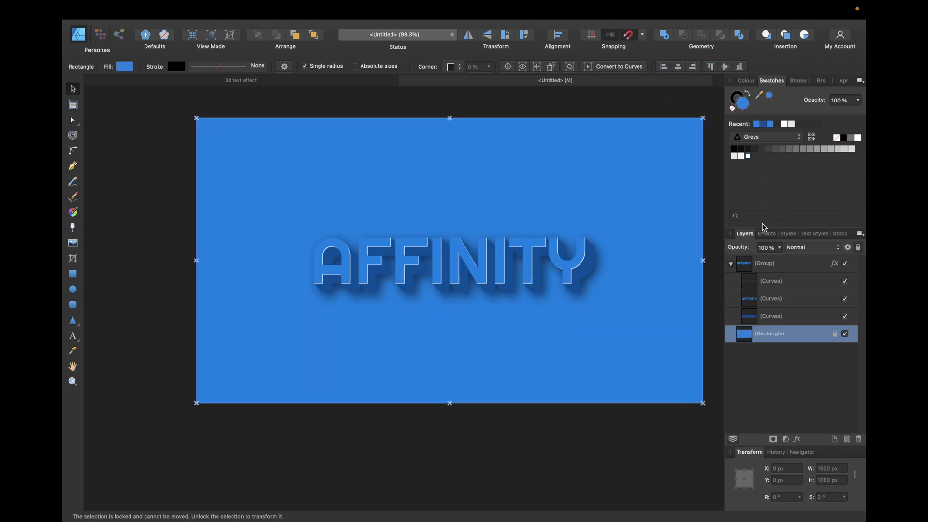
click(765, 233)
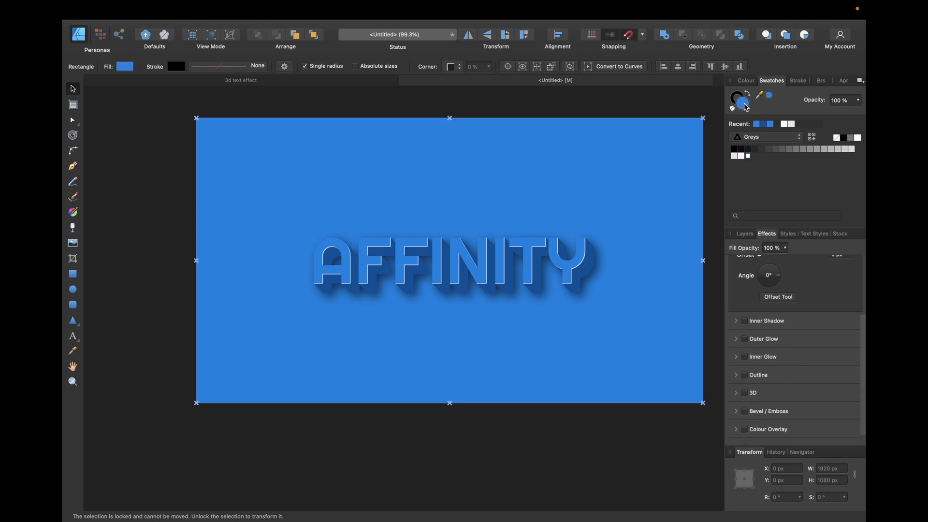
click(741, 99)
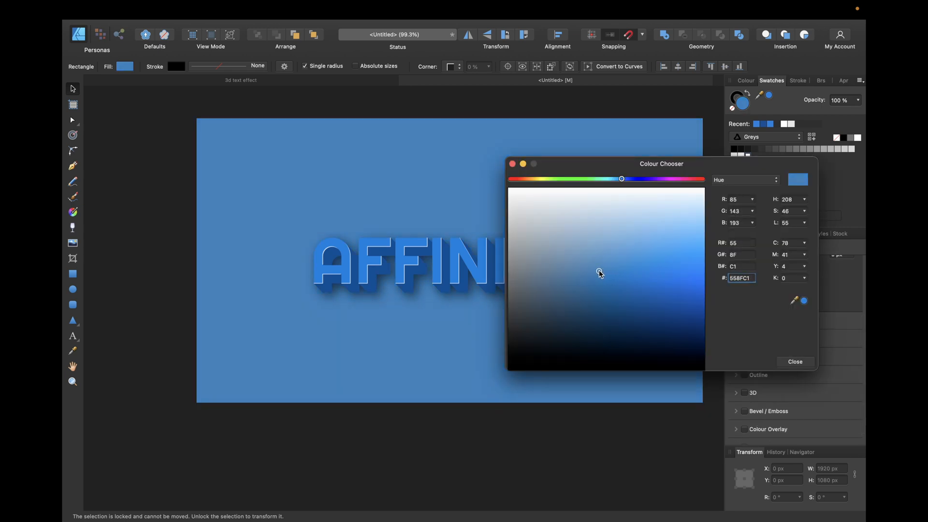
click(794, 362)
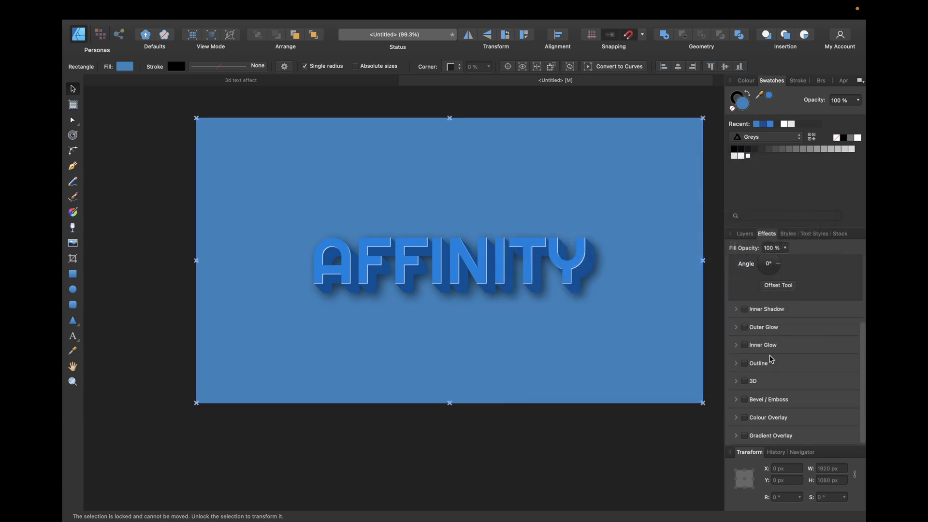
click(744, 375)
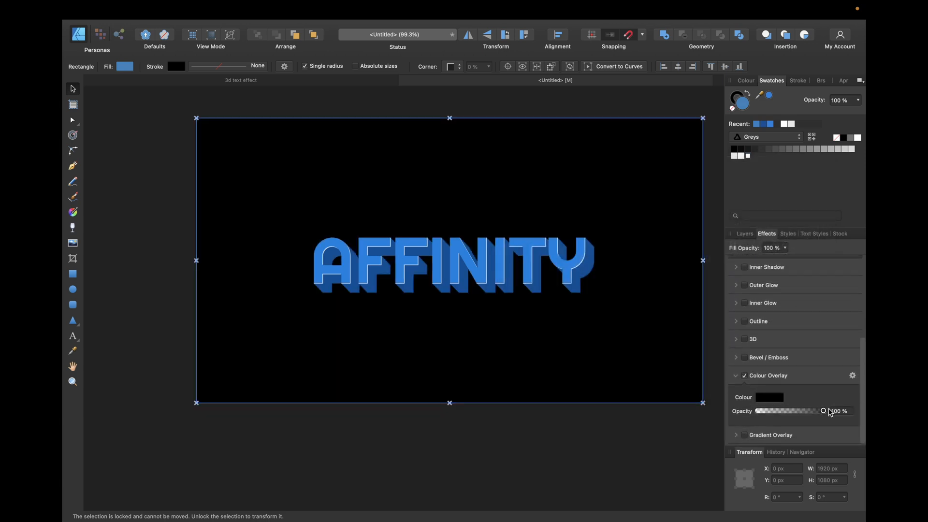